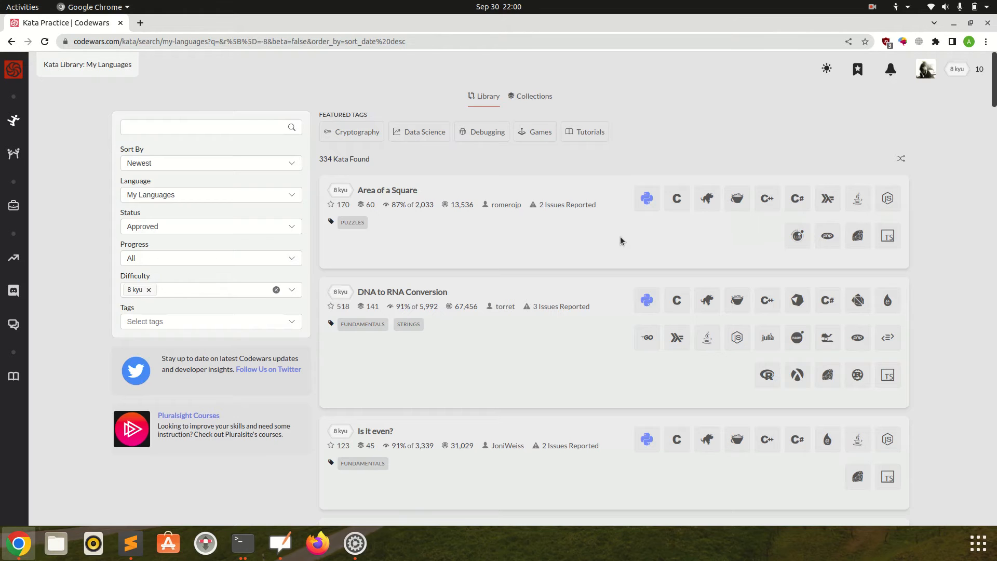
mouse_move(388, 190)
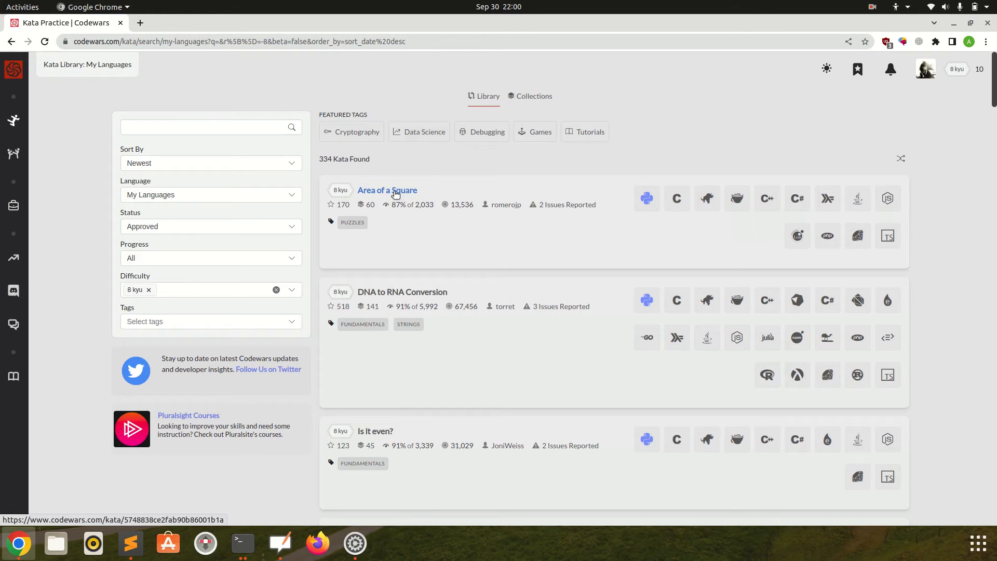
- Open the 'Area of a Square' kata from the 8 kyu library results
click(387, 190)
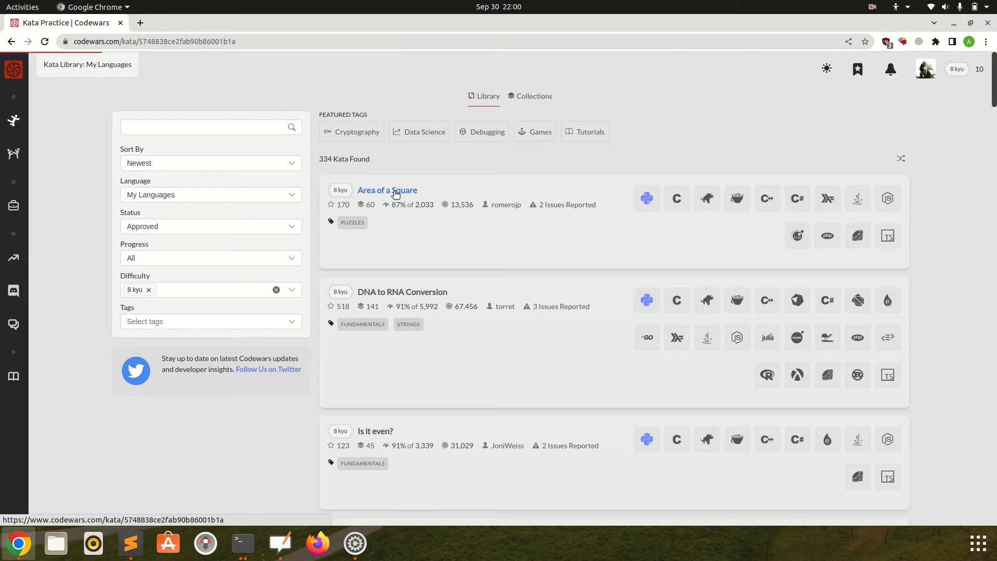
- Choose Python as the kata language and start the training session
click(387, 191)
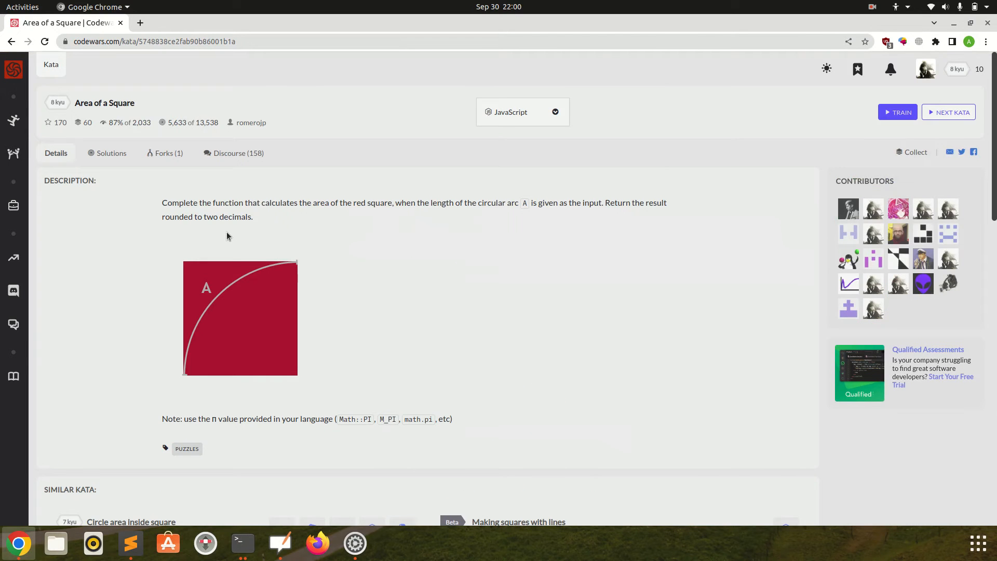
mouse_move(234, 210)
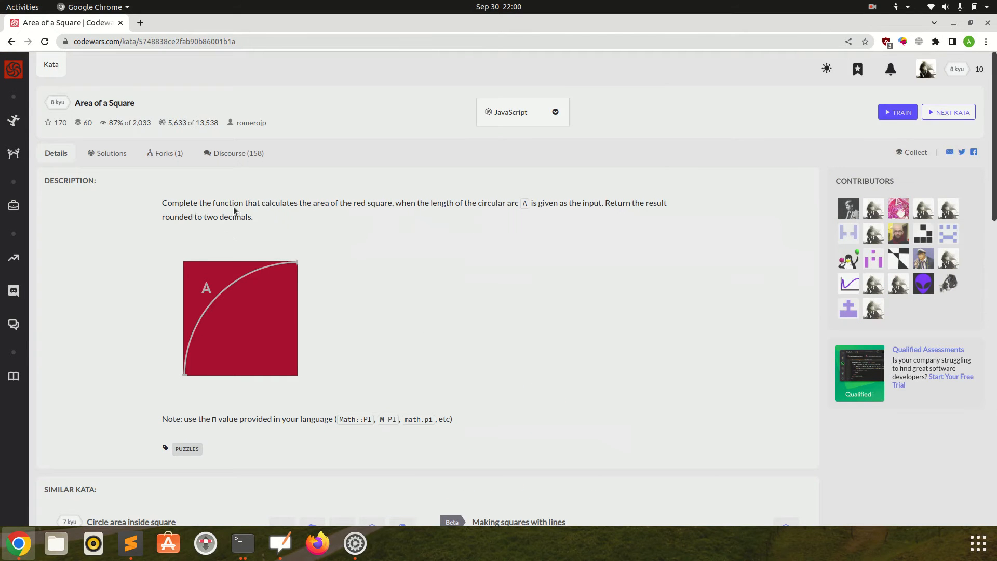
mouse_move(382, 212)
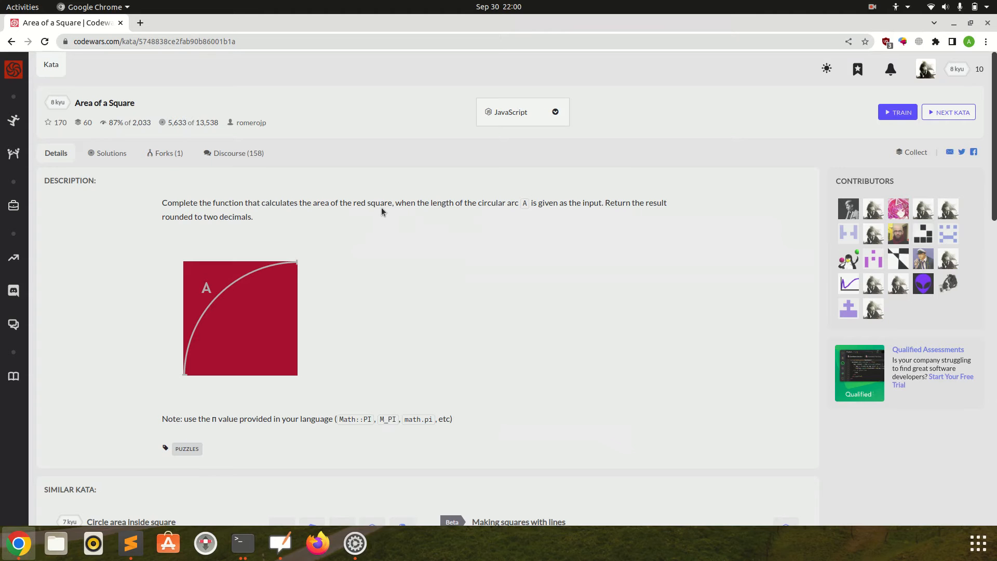
mouse_move(474, 217)
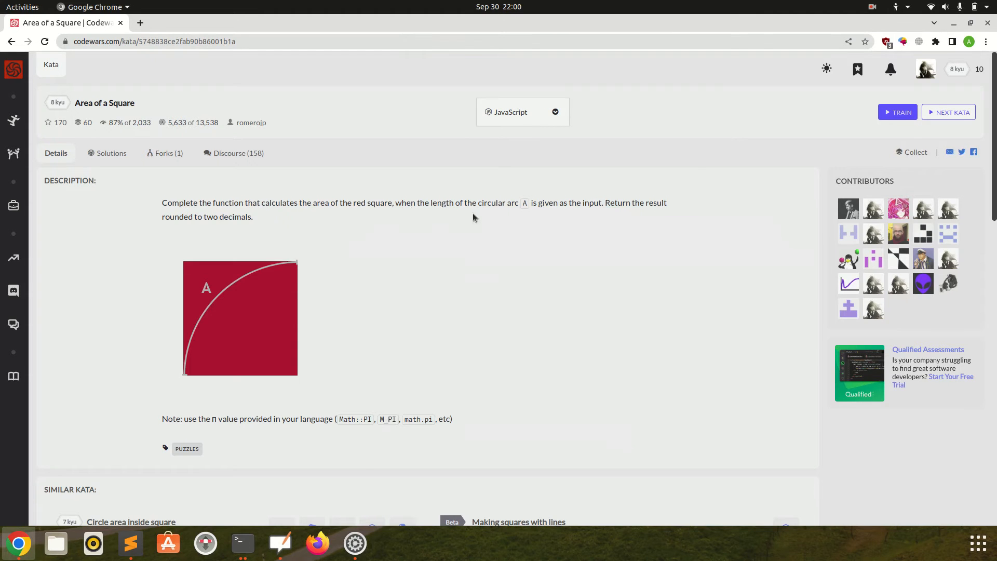
mouse_move(560, 214)
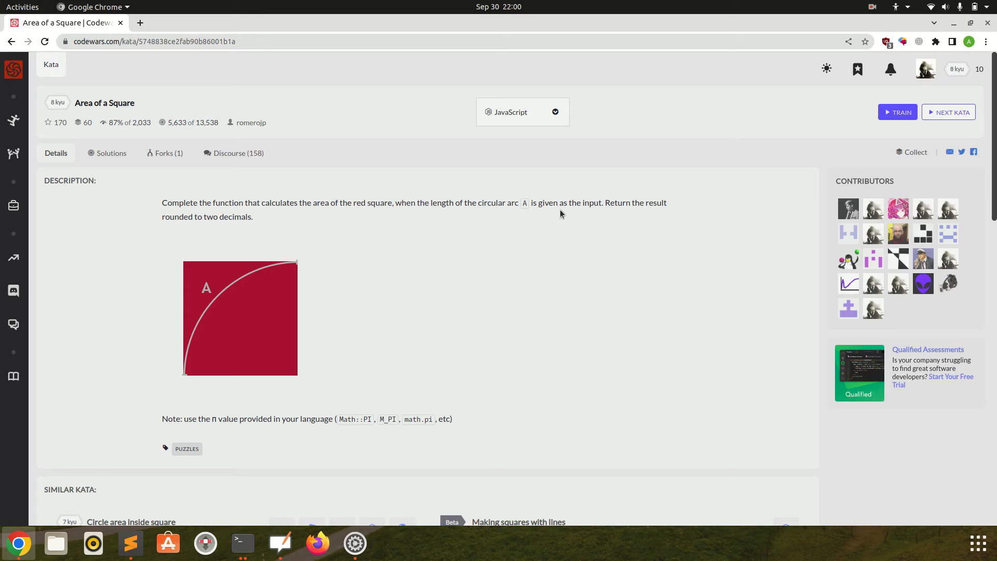
mouse_move(591, 212)
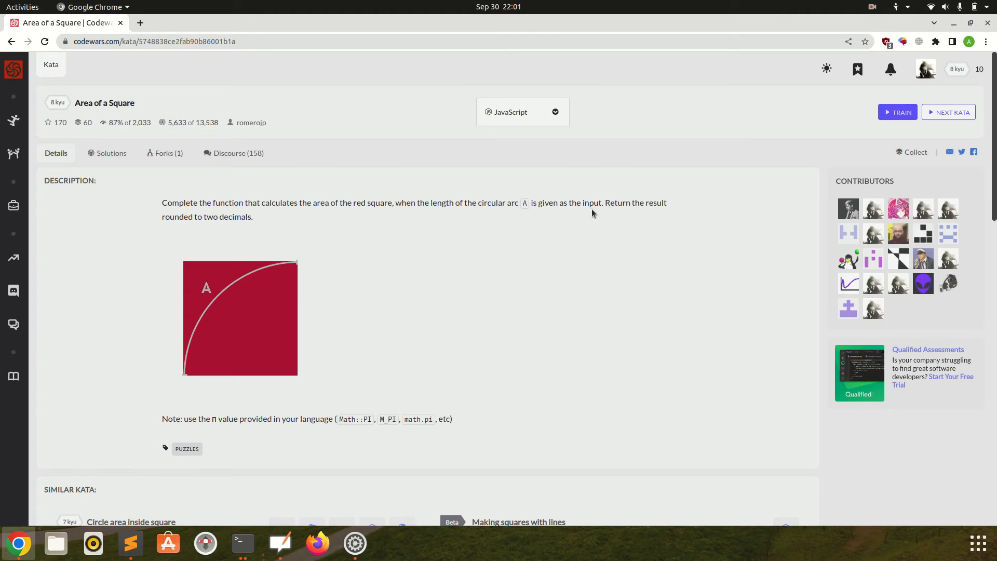
mouse_move(319, 267)
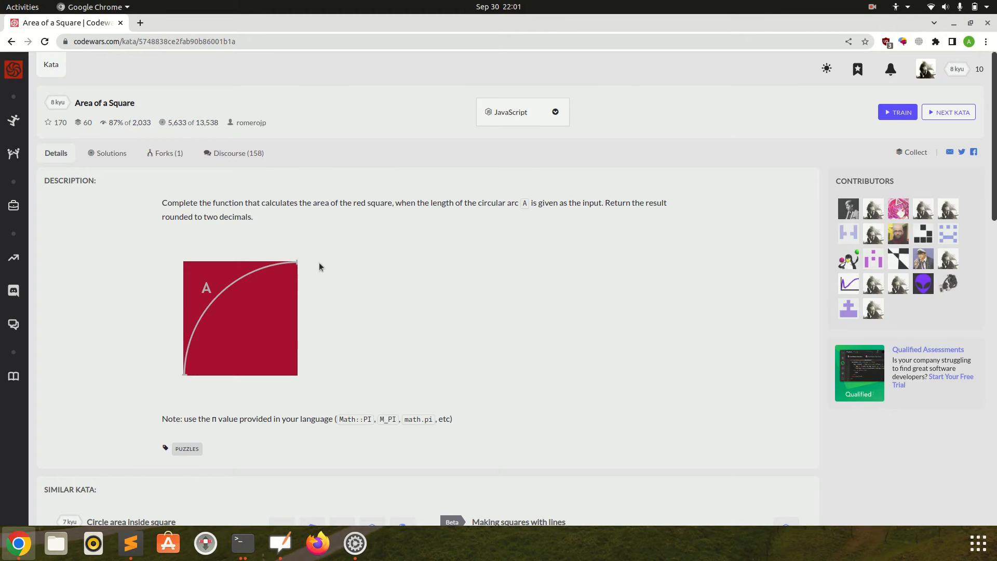
mouse_move(282, 269)
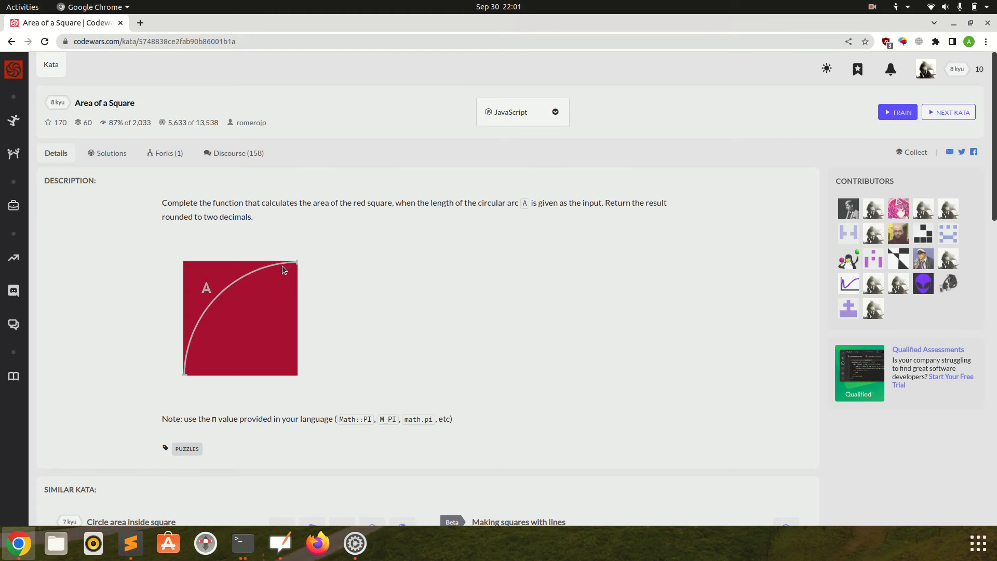
mouse_move(239, 325)
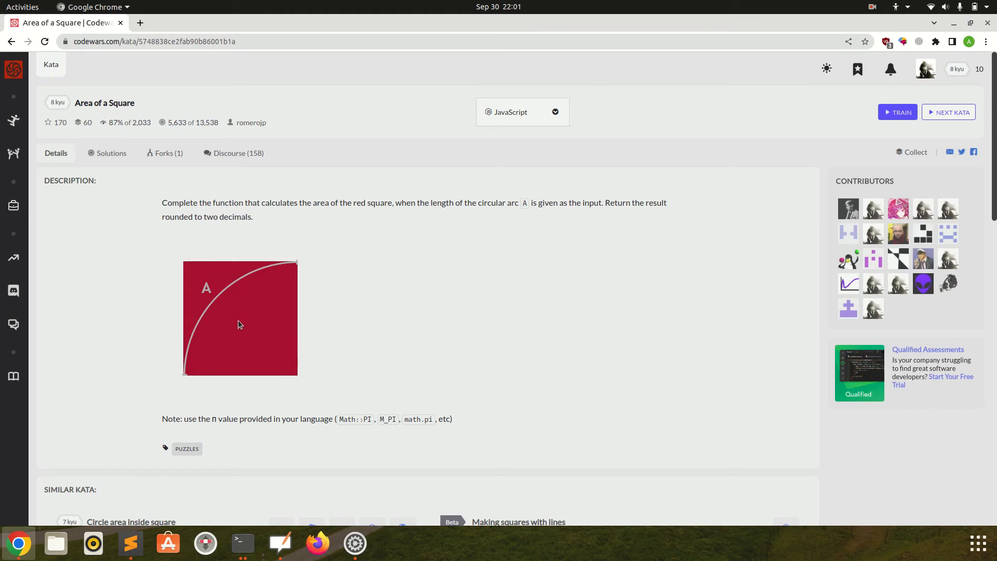
mouse_move(306, 257)
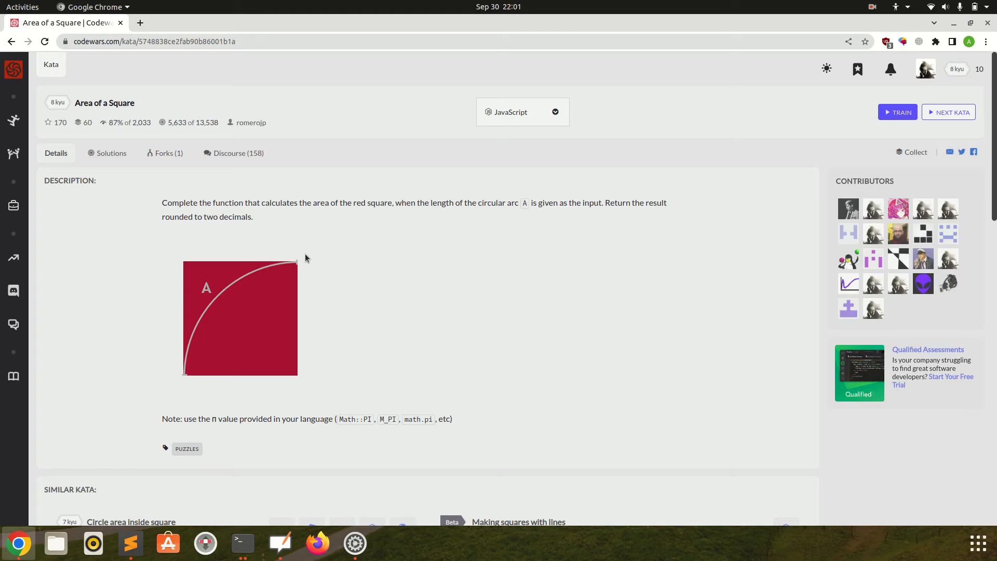
mouse_move(320, 202)
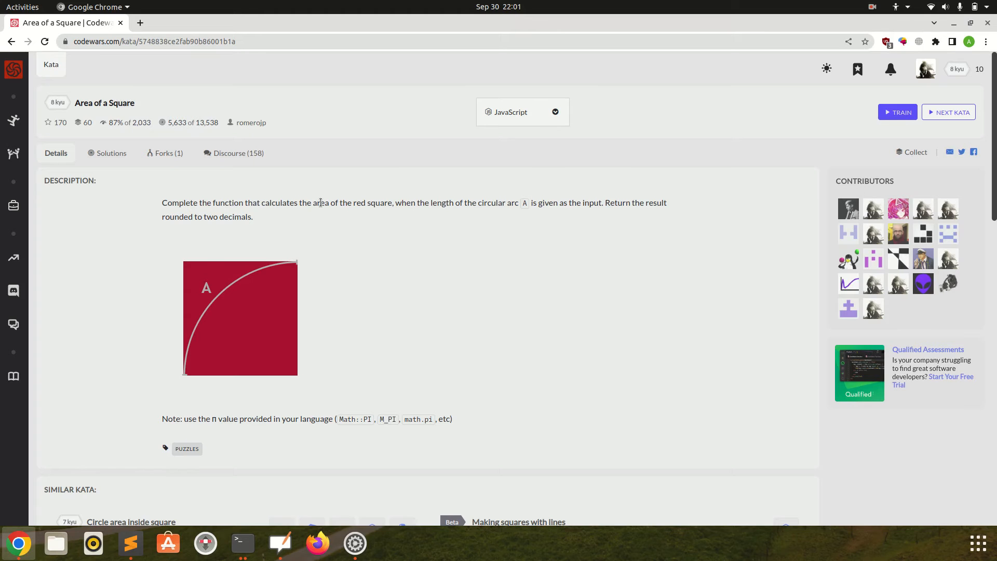
mouse_move(445, 342)
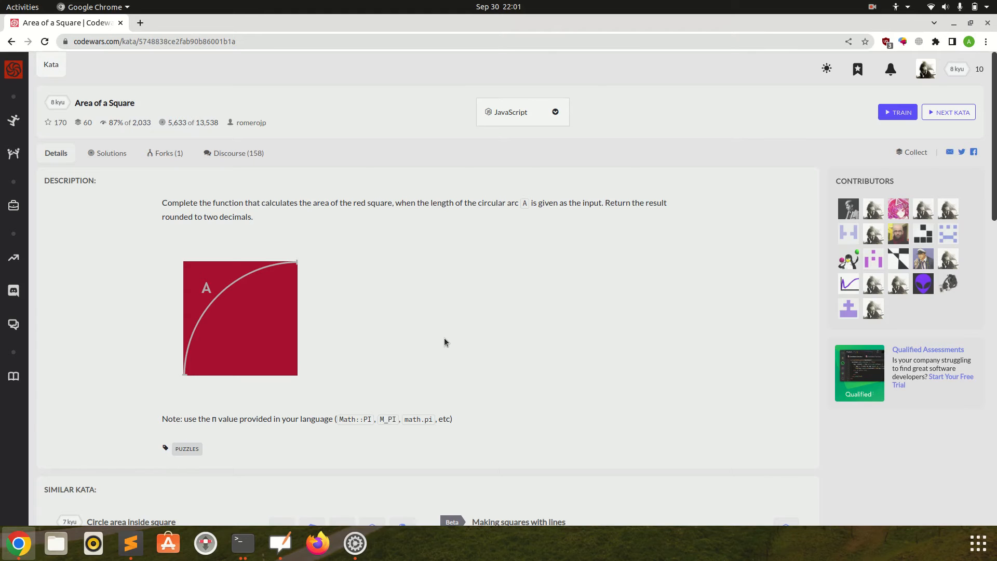
mouse_move(498, 239)
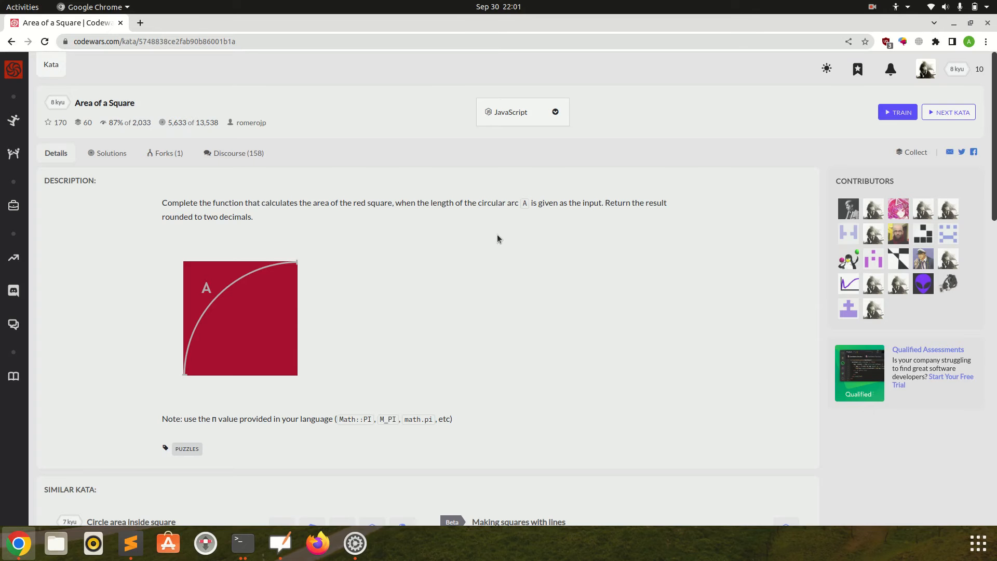
mouse_move(549, 124)
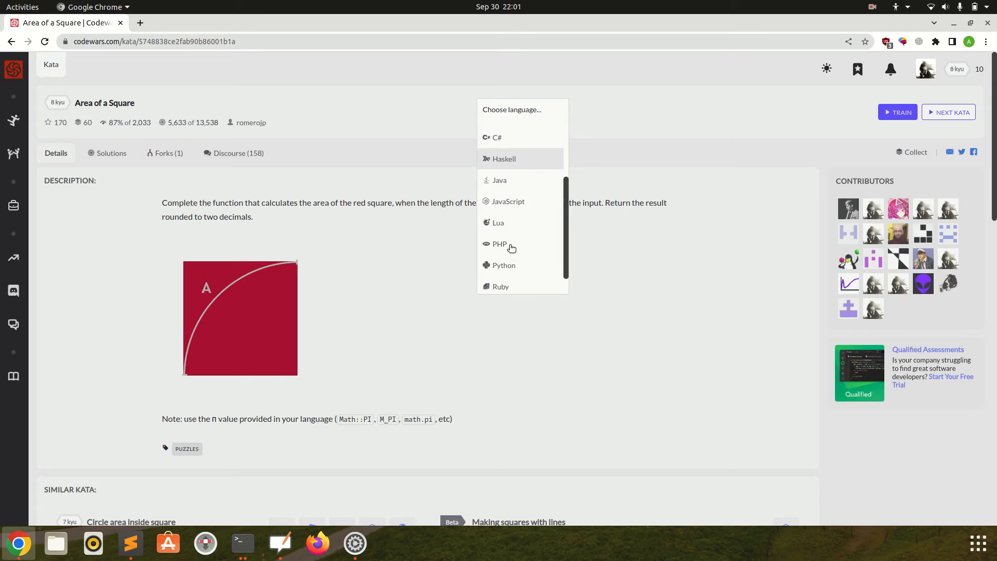
click(504, 265)
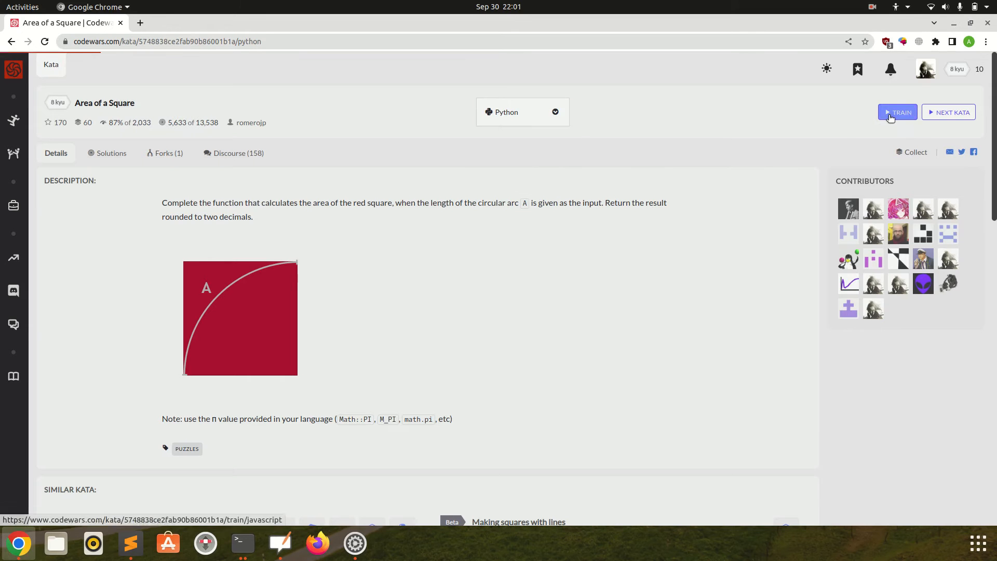
click(898, 112)
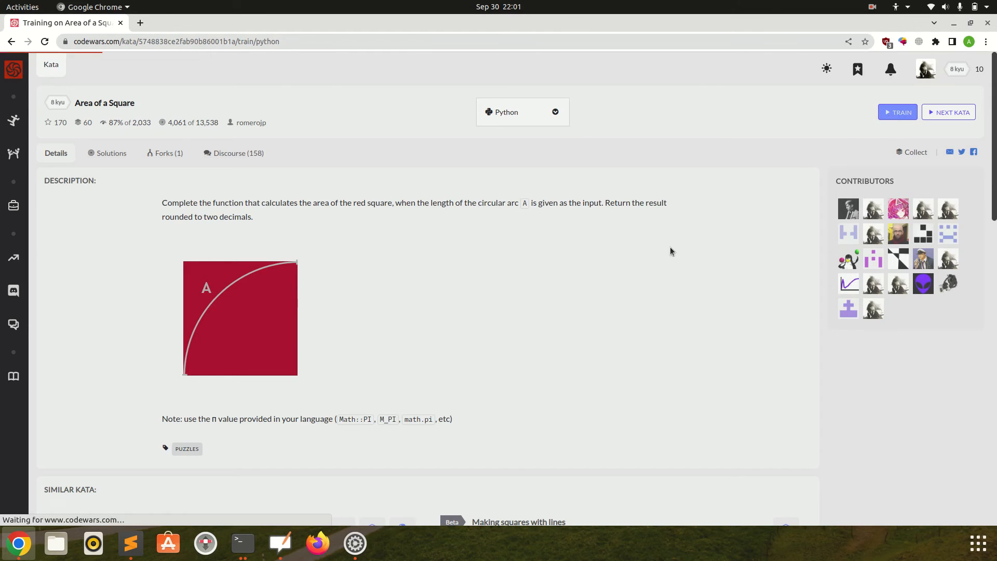
click(898, 113)
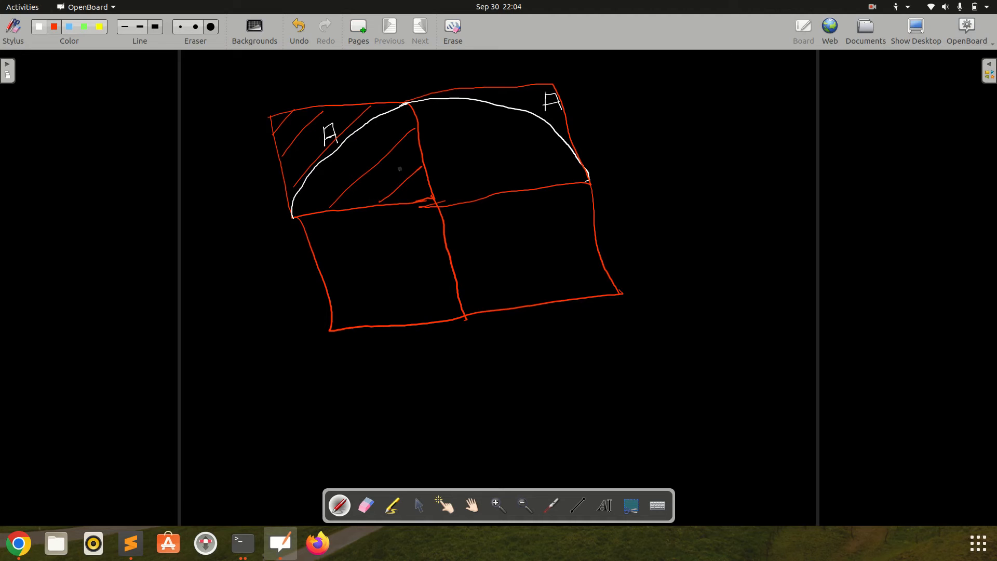
- Undo the hatching in the top-left corner of the circle-in-square sketch
click(298, 27)
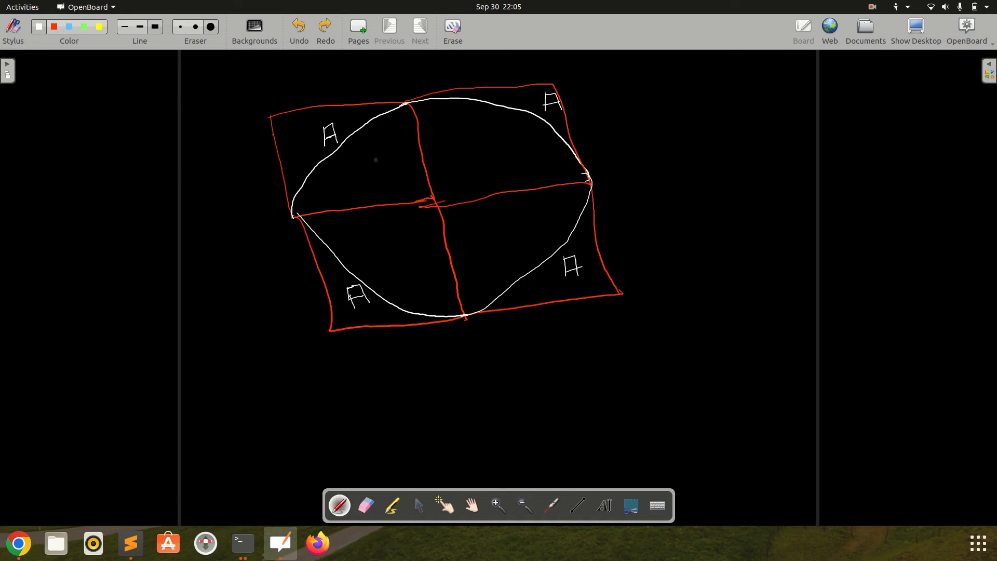
mouse_move(708, 119)
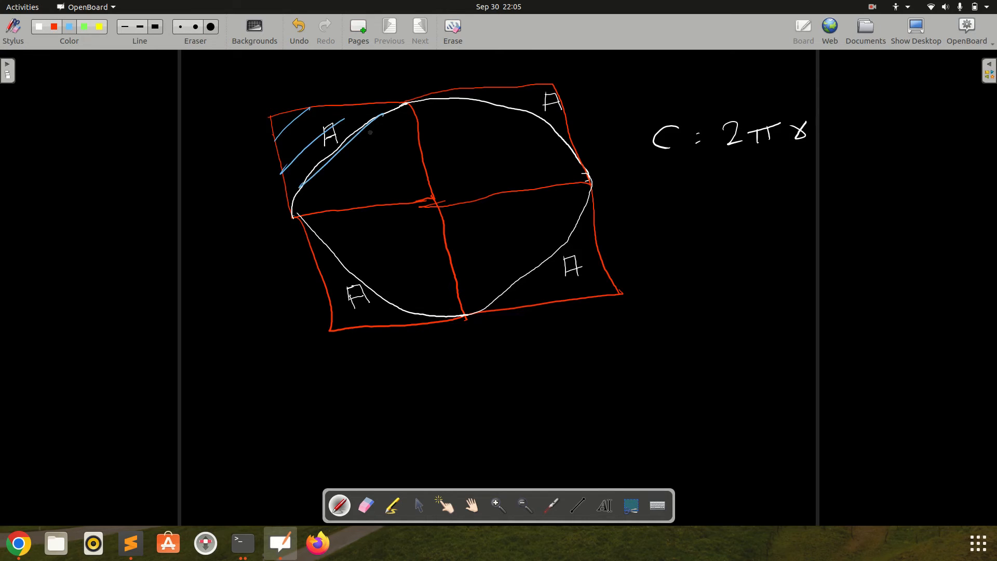
- Remove the blue corner hatch lines and begin writing A below C = 2πr
click(298, 27)
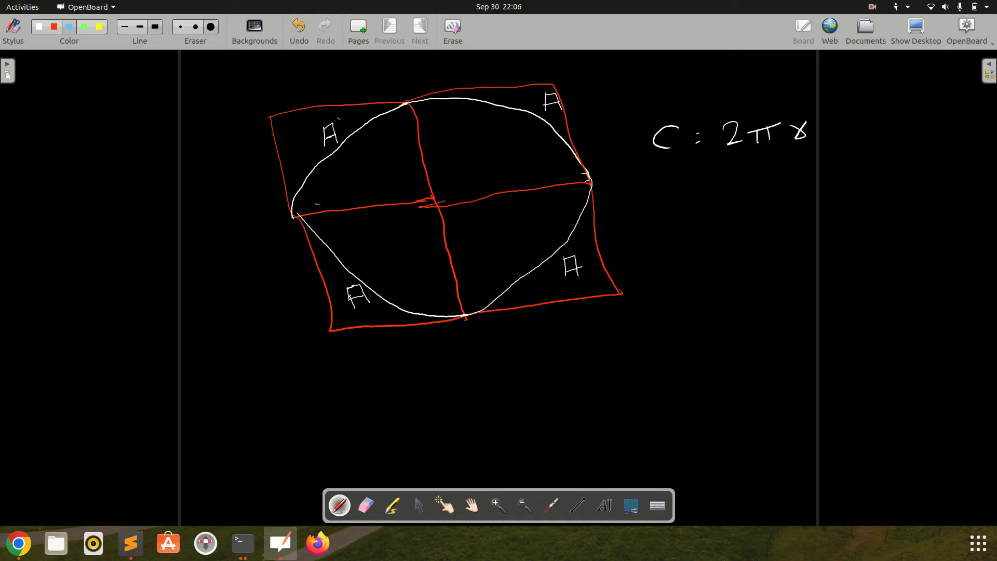
drag(312, 118, 327, 149)
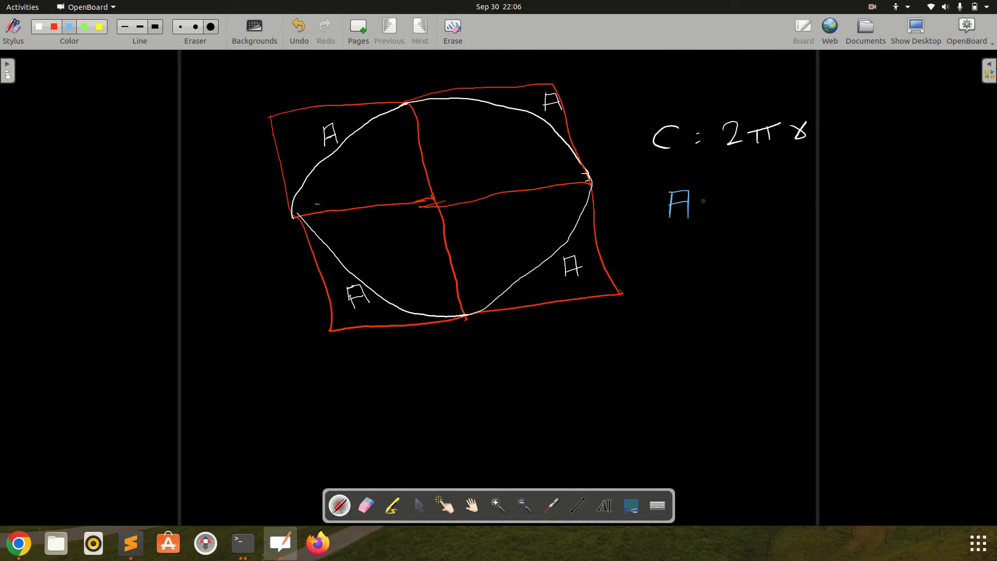
- Write the blue formula r = A*4 / 2π below C = 2πr with r boxed
text(*4)
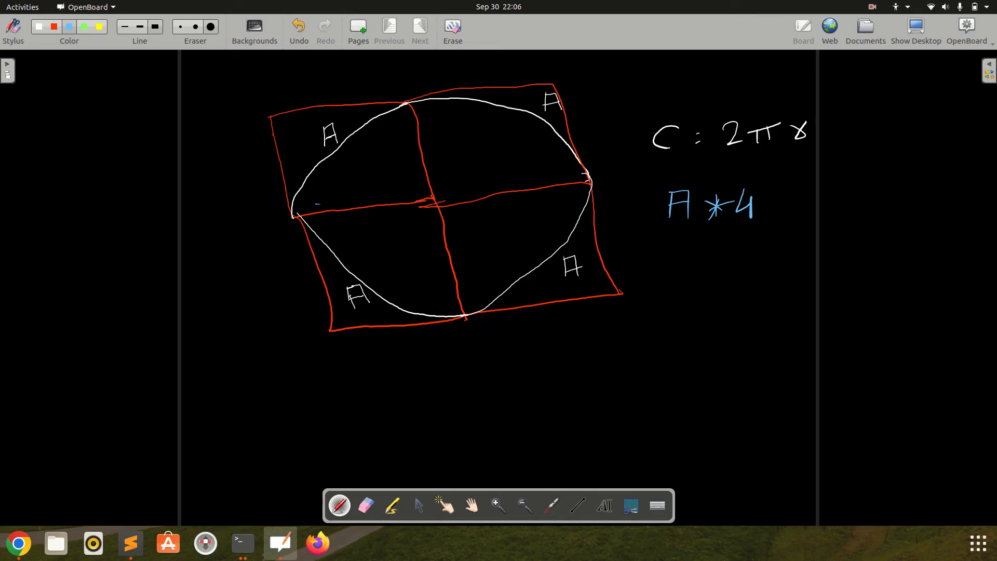
mouse_move(614, 199)
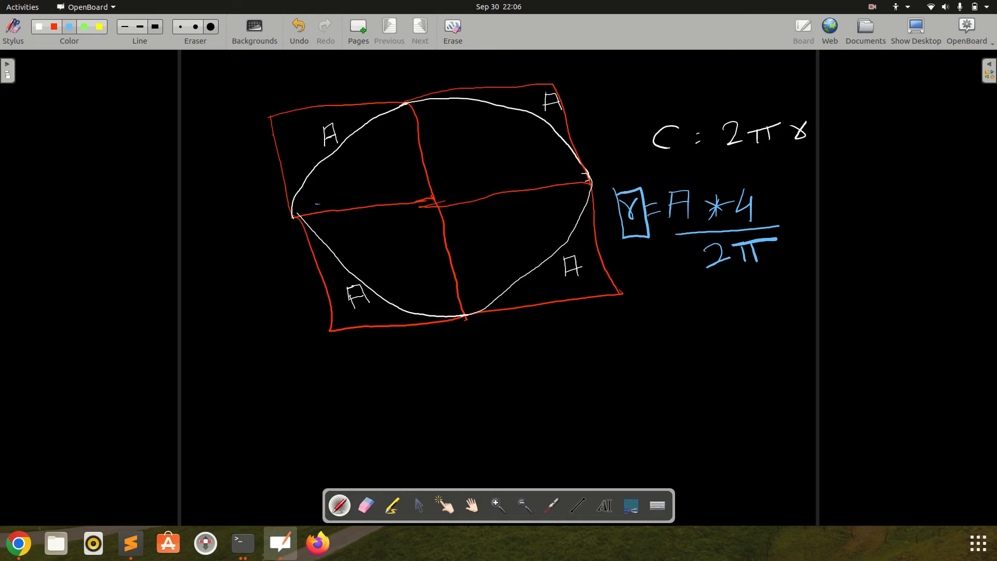
click(298, 29)
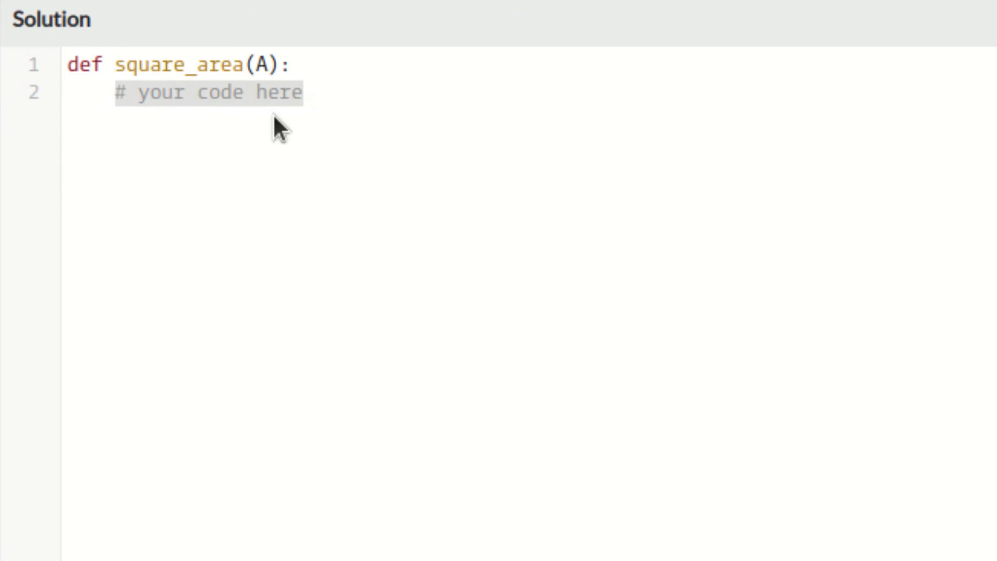
- Write r = (A * 4) / (2 * math.pi) in square_area and start adding import math
text(r =)
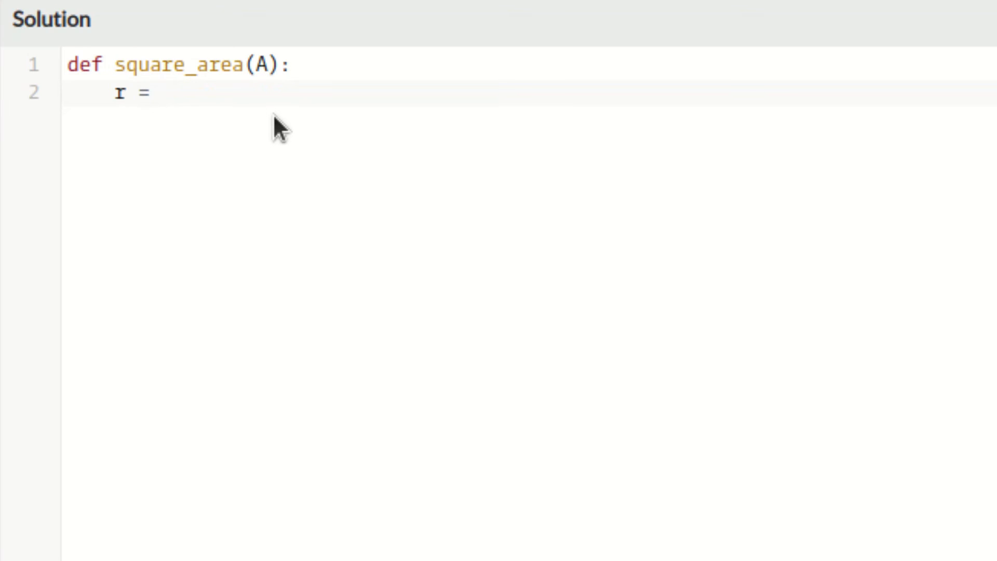
text(A * 4))
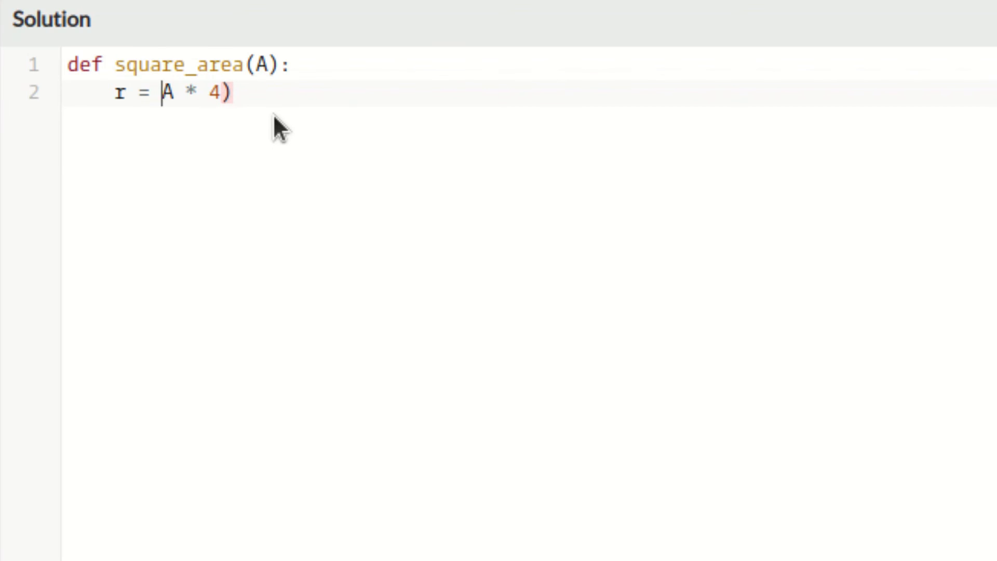
text(()
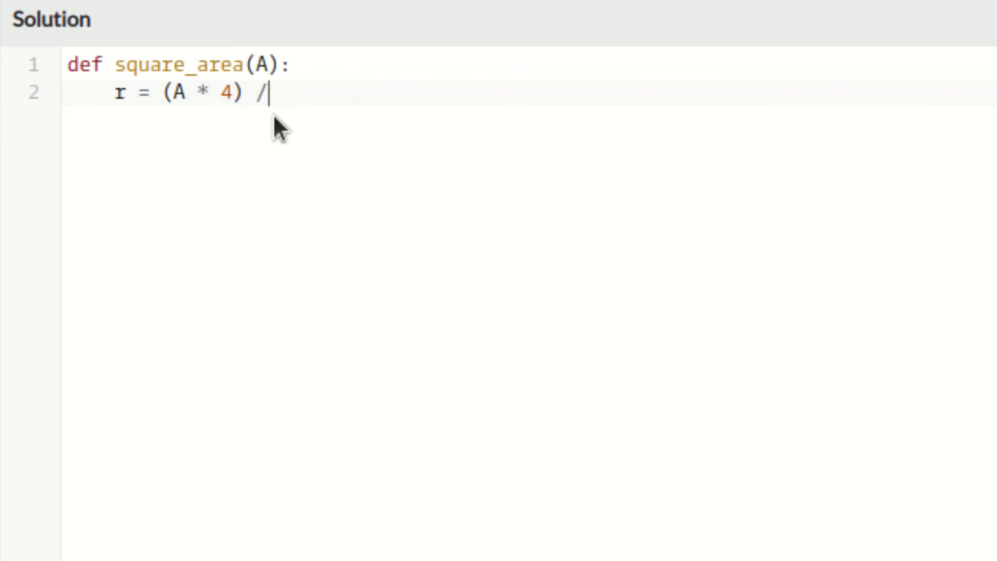
text(/)
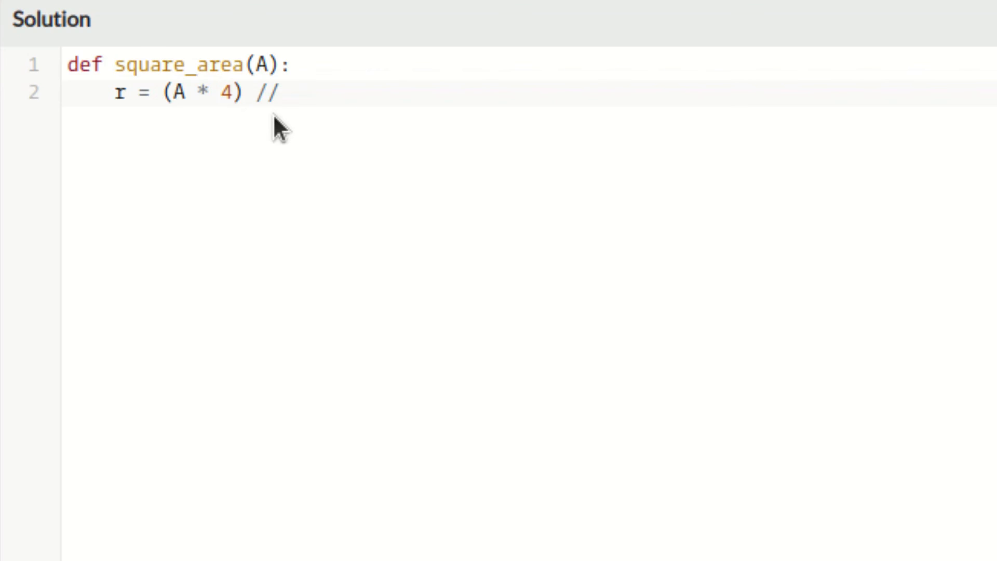
text(()
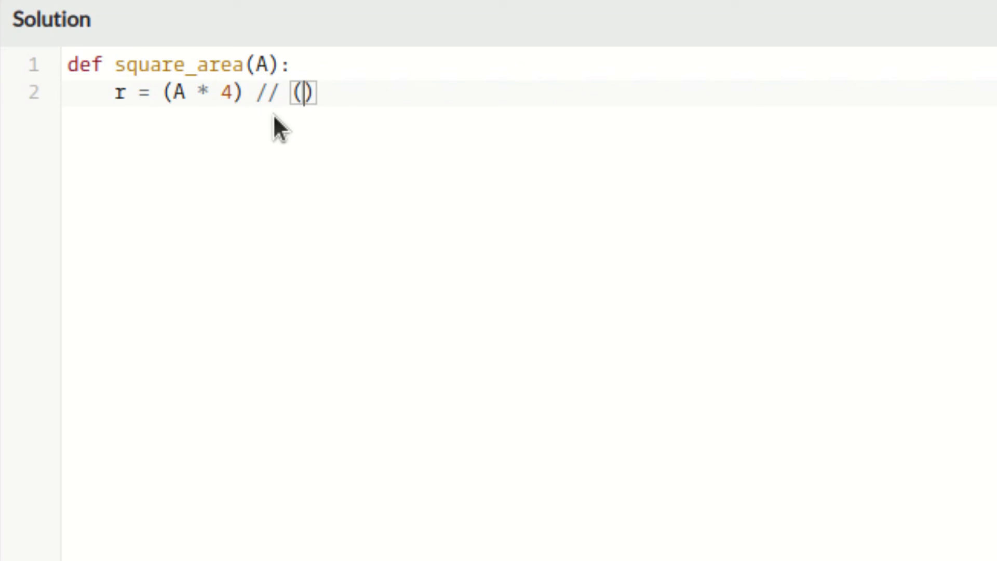
text(2 *)
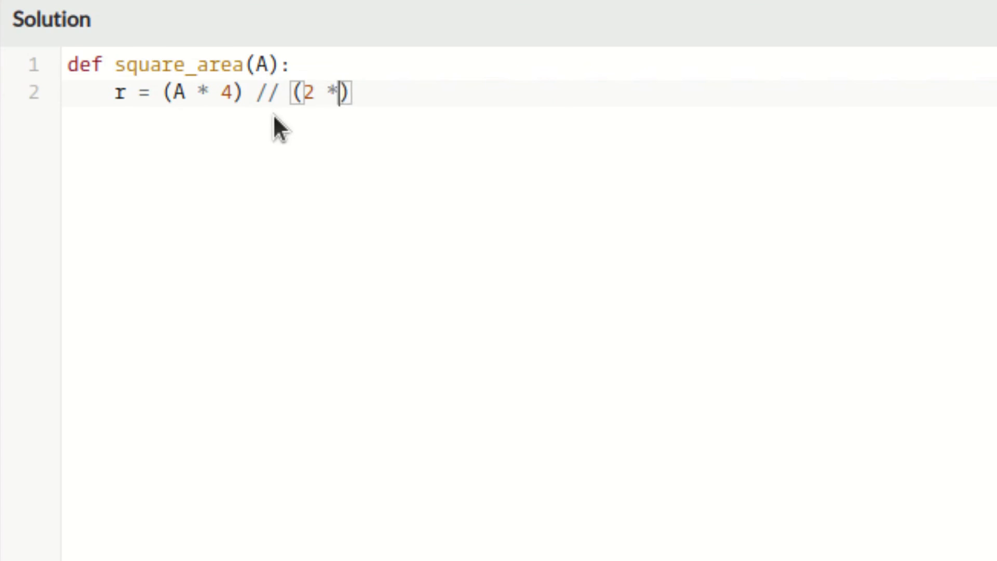
text(math)
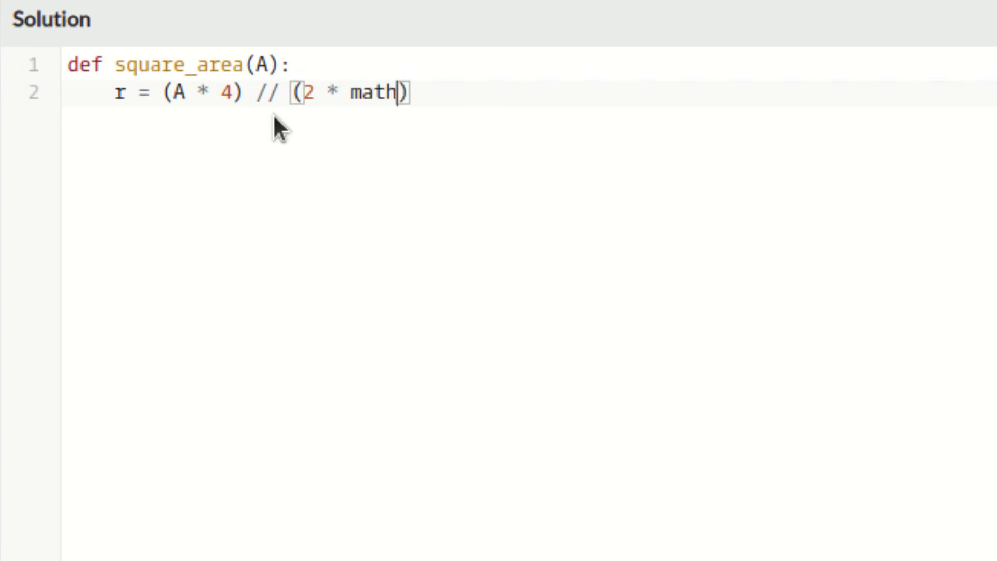
text(.pi)
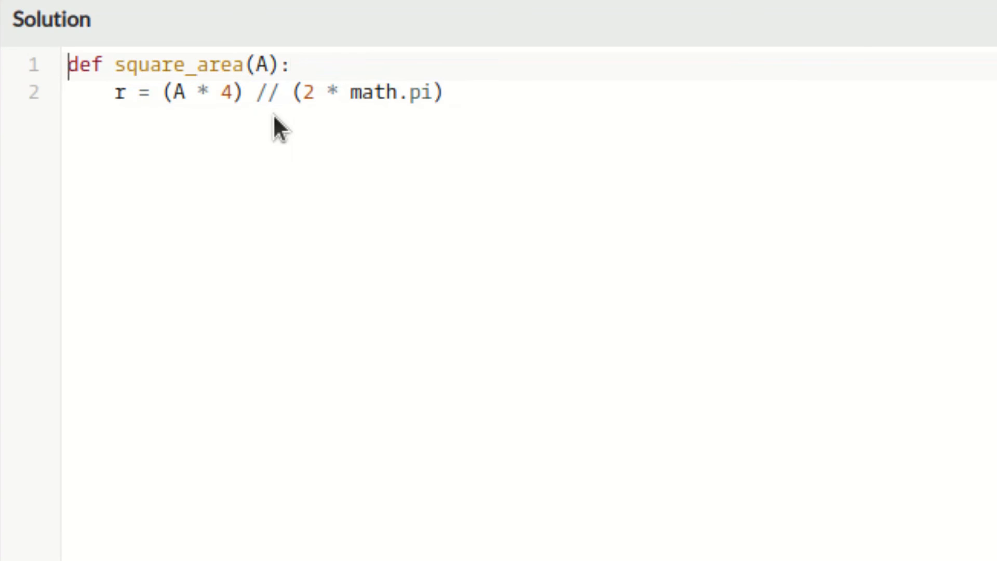
text(import math)
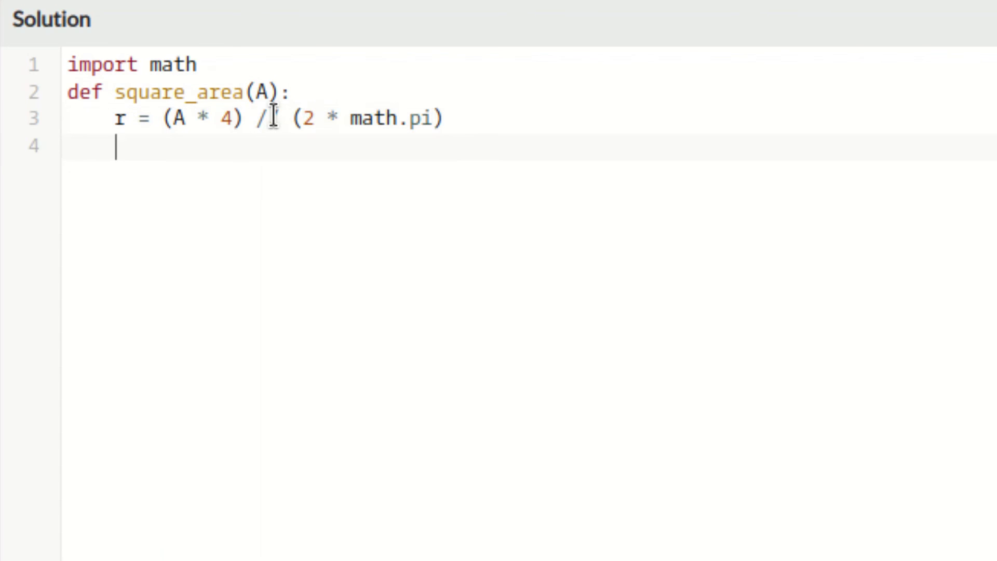
- Add a bare return line beneath the radius calculation
text(return)
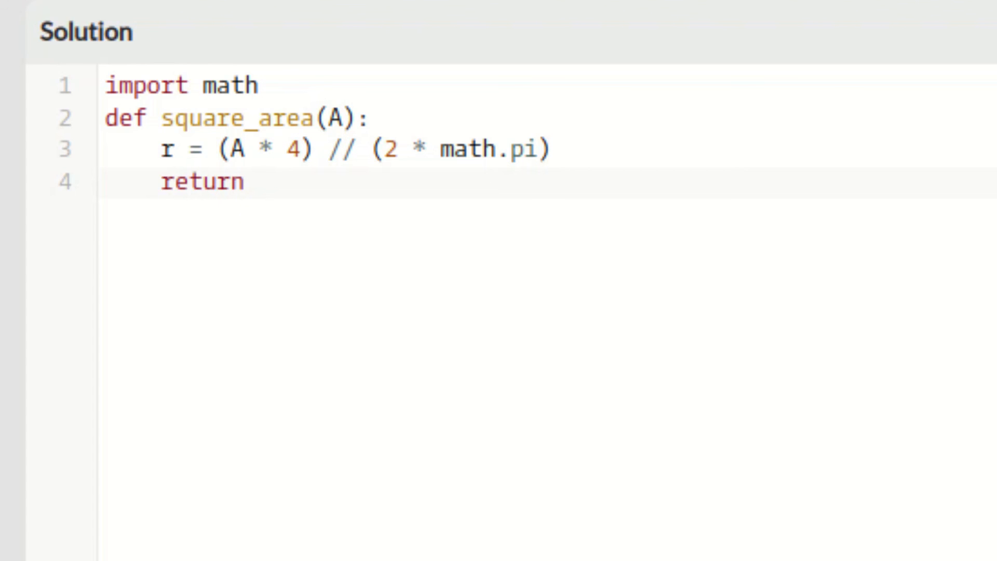
- Complete the line as return round(r * r, 2)
text(r)
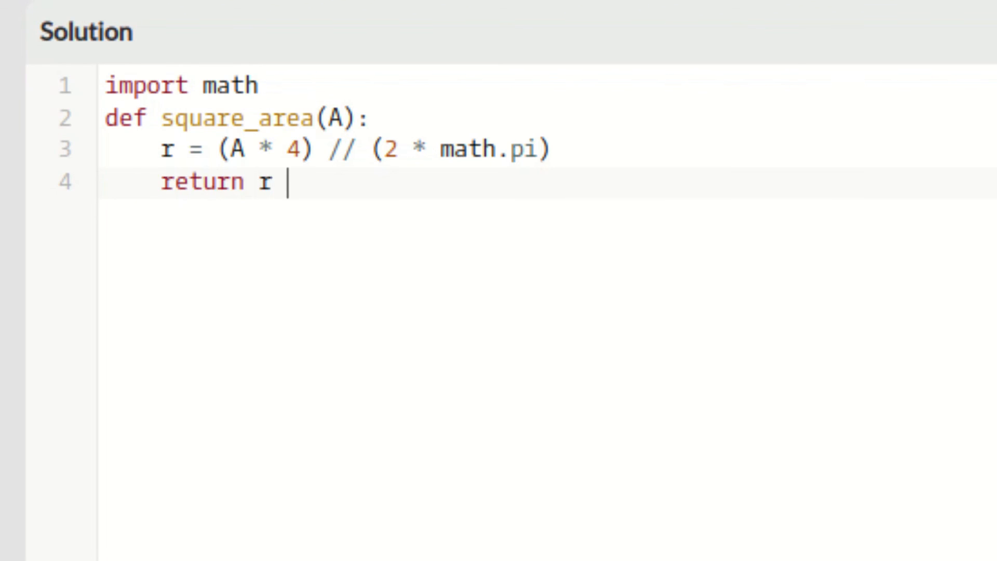
text(*)
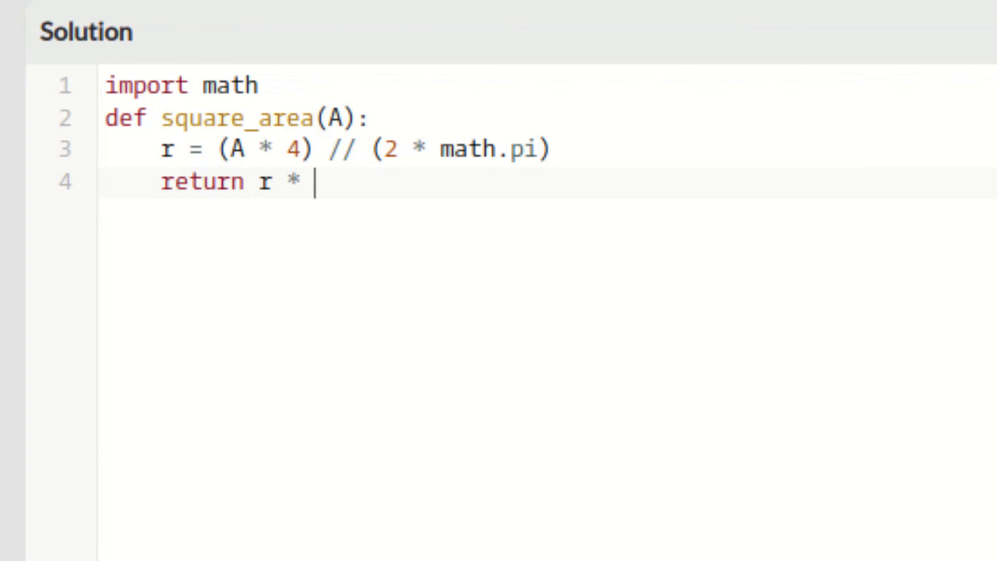
text(r))
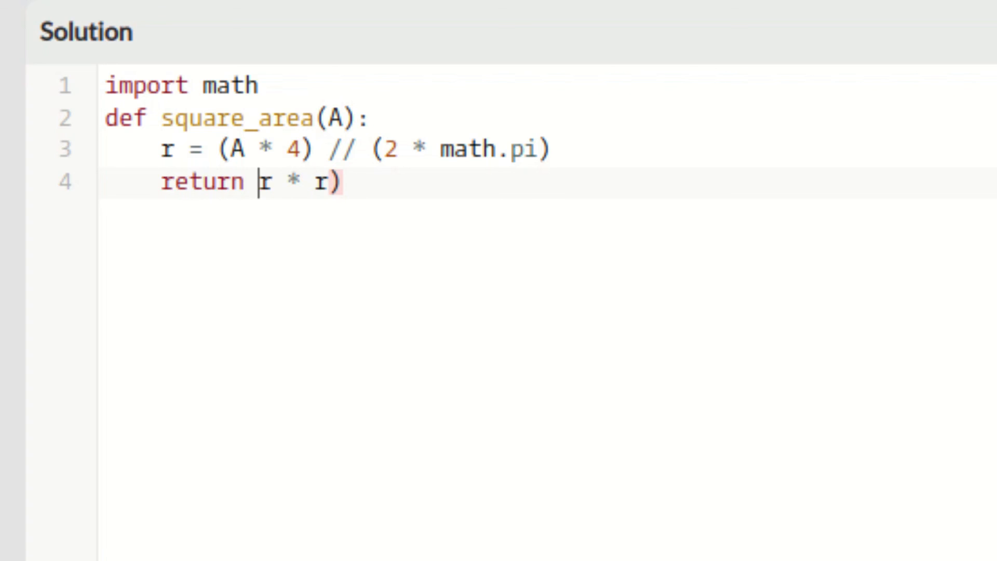
text(()
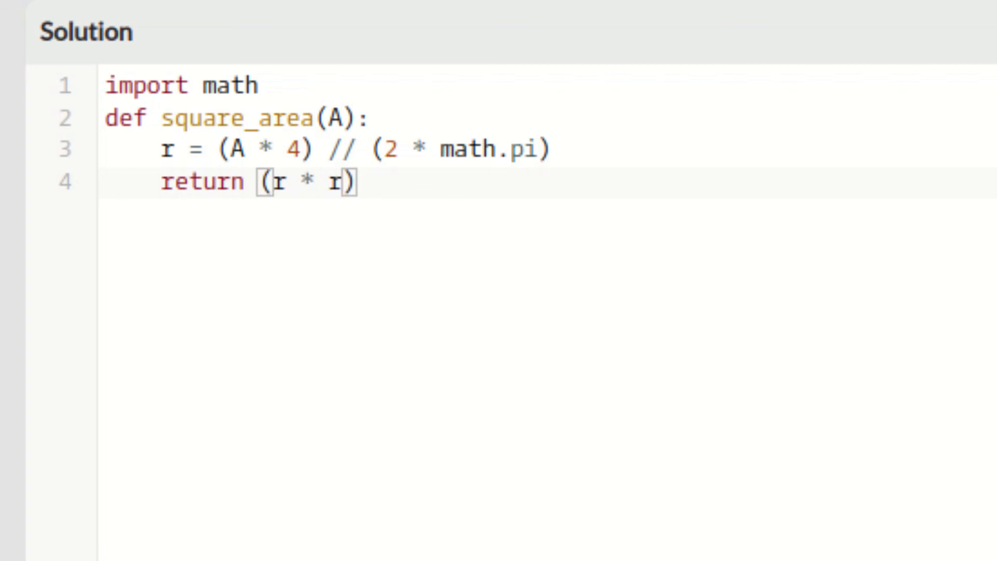
text(round)
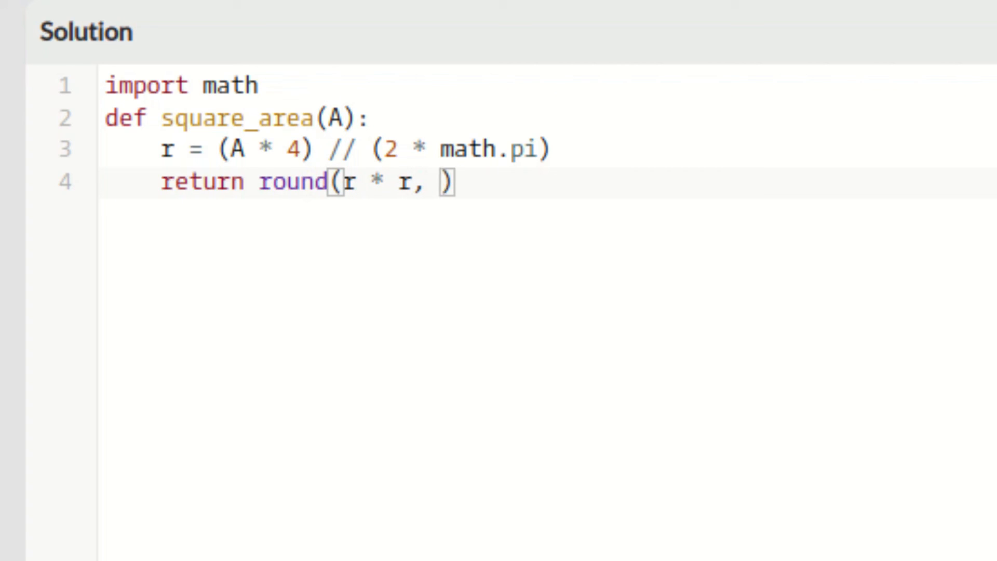
text(2)
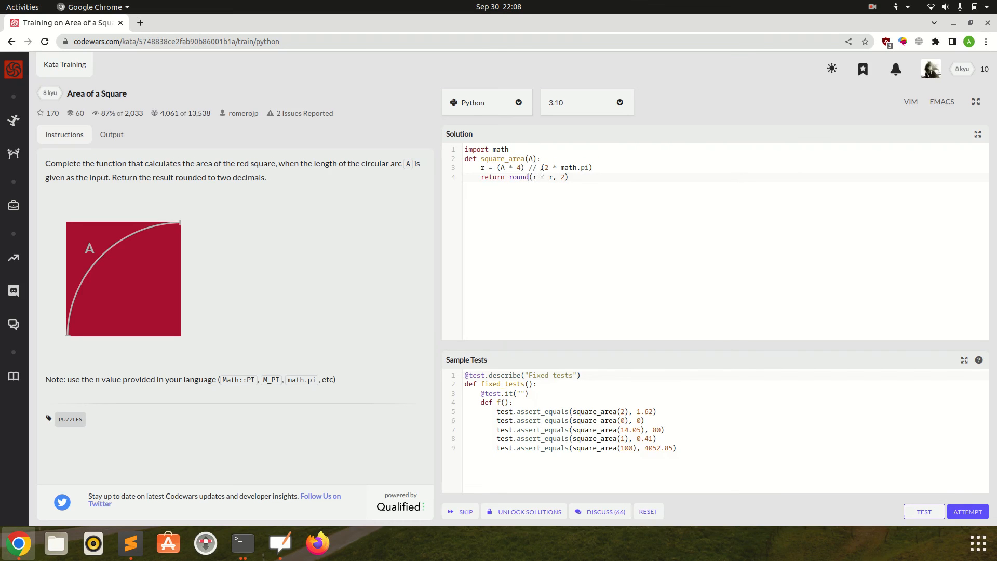
- Change // to / in the radius line, pass sample and full tests, and submit the solution
click(539, 167)
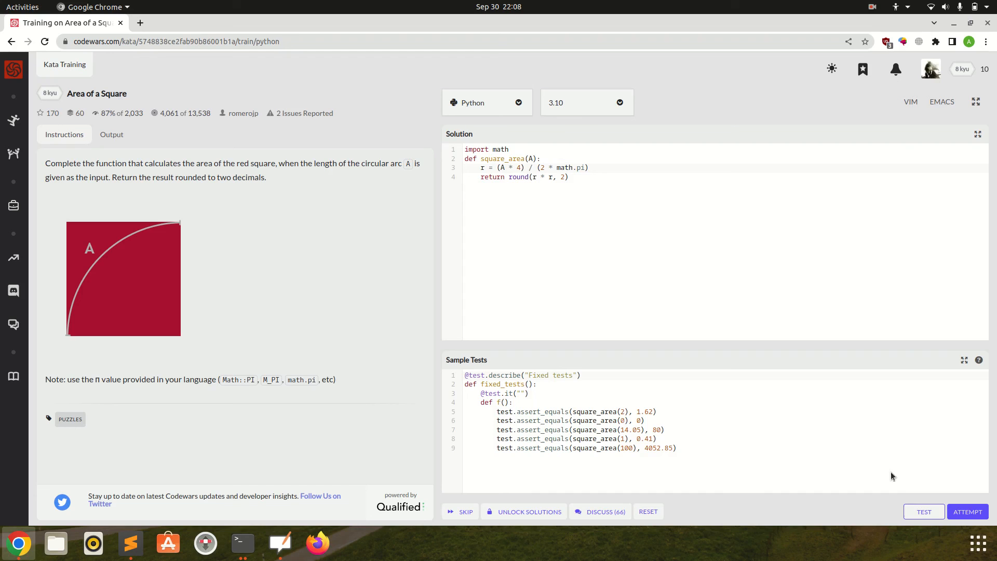
click(923, 511)
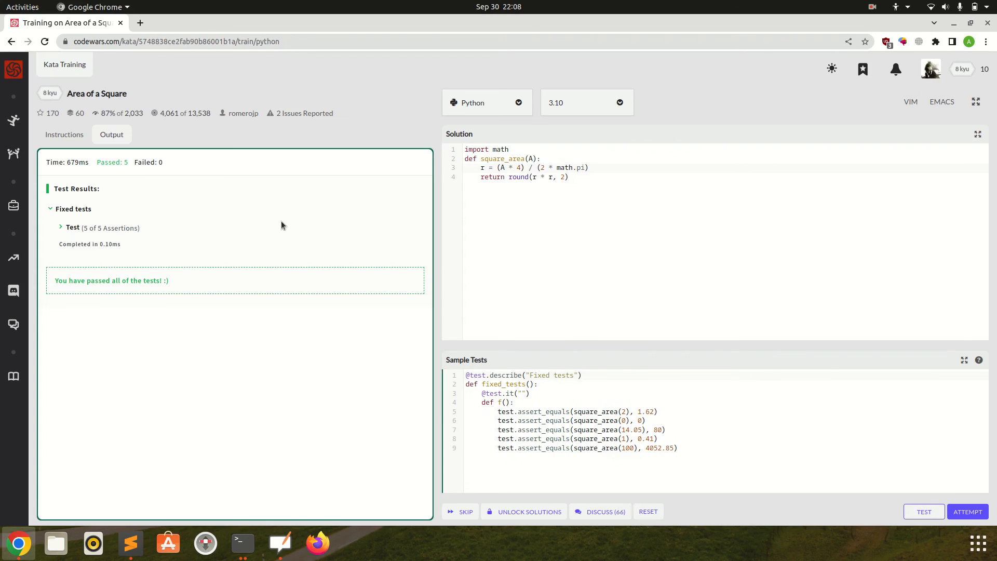
click(967, 511)
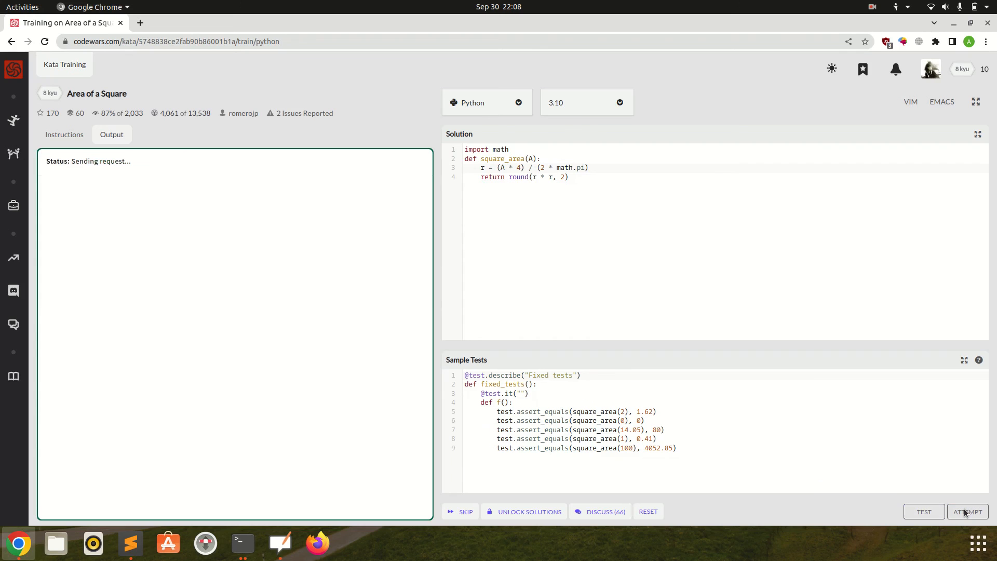
click(967, 512)
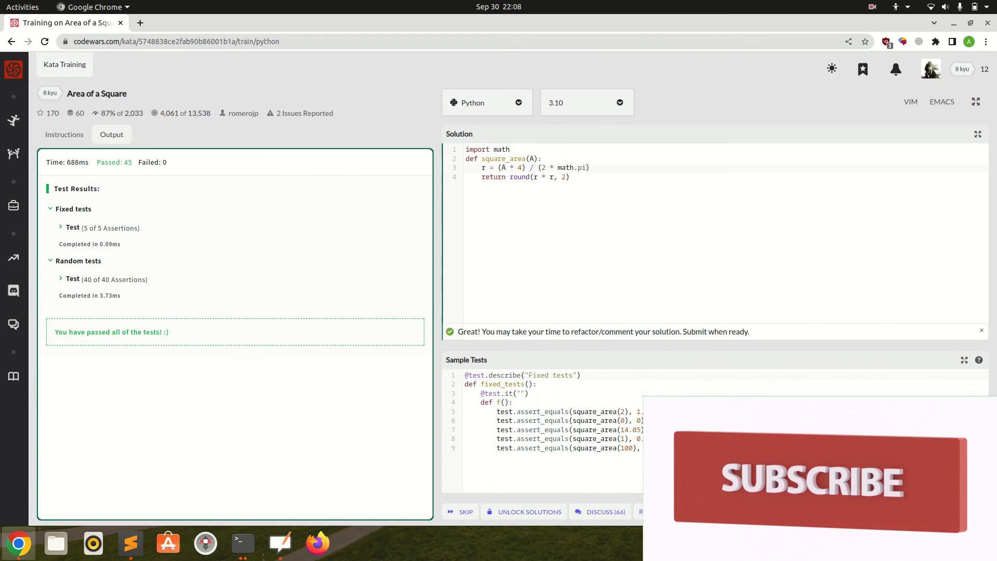
click(660, 512)
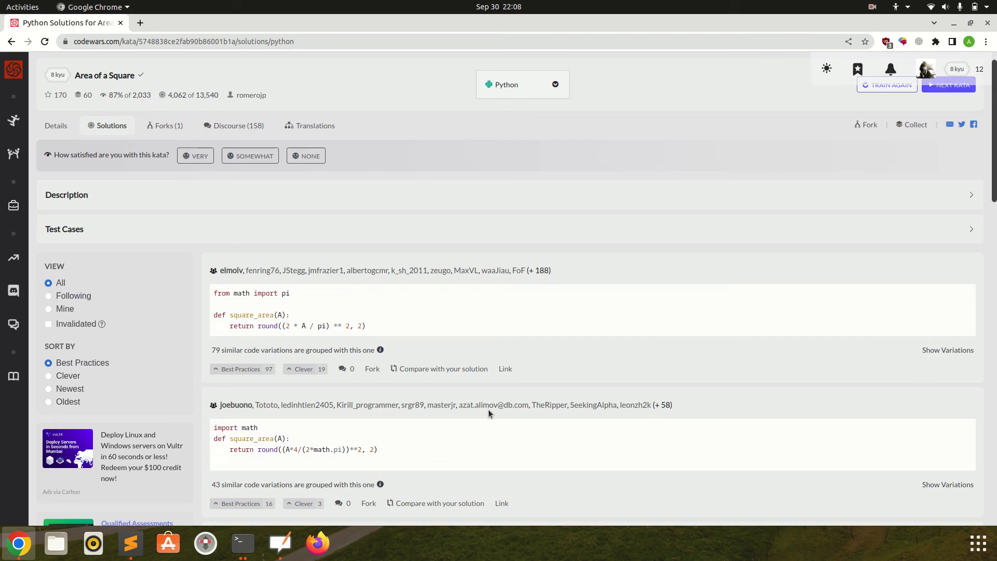
scroll(down, 3)
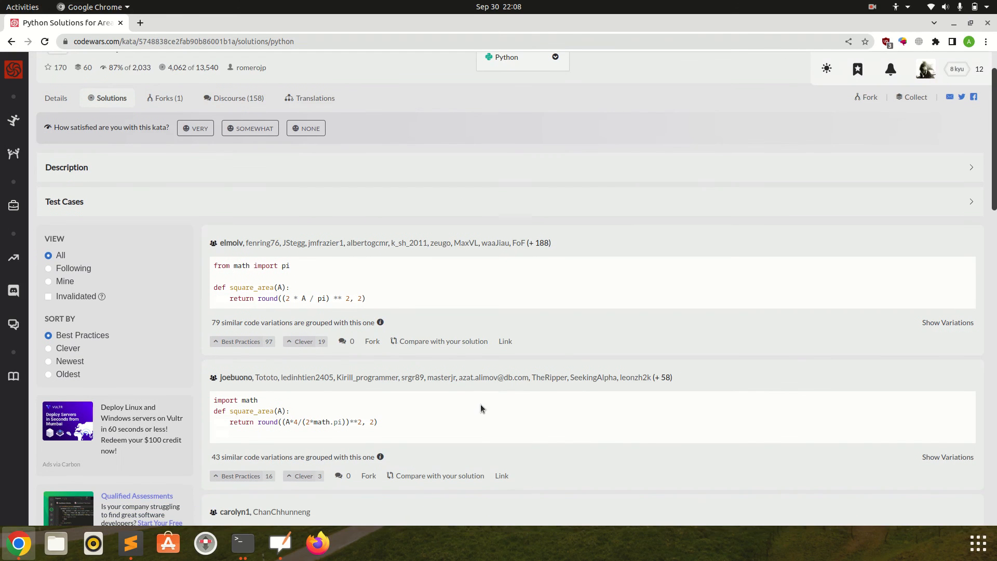
mouse_move(314, 305)
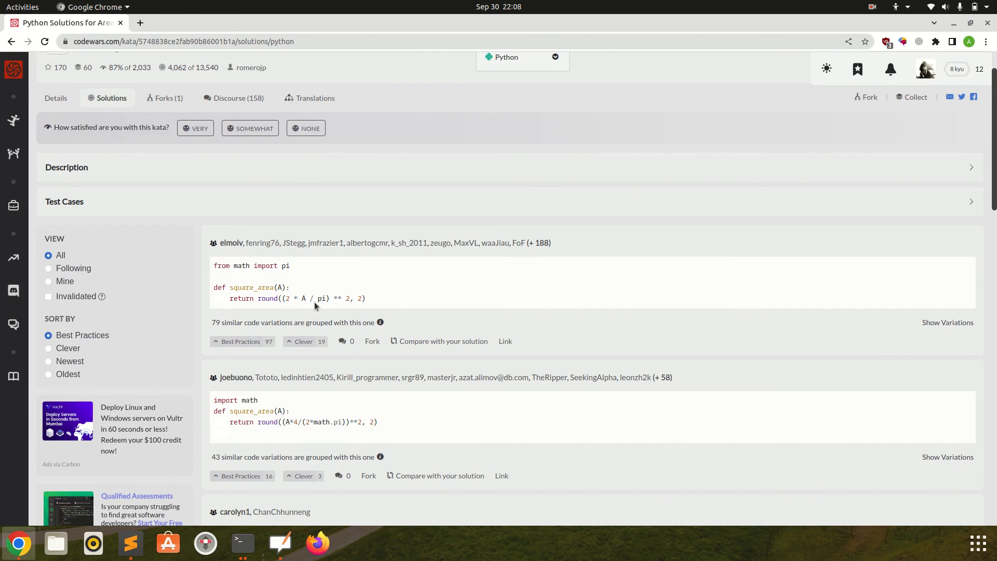
mouse_move(319, 305)
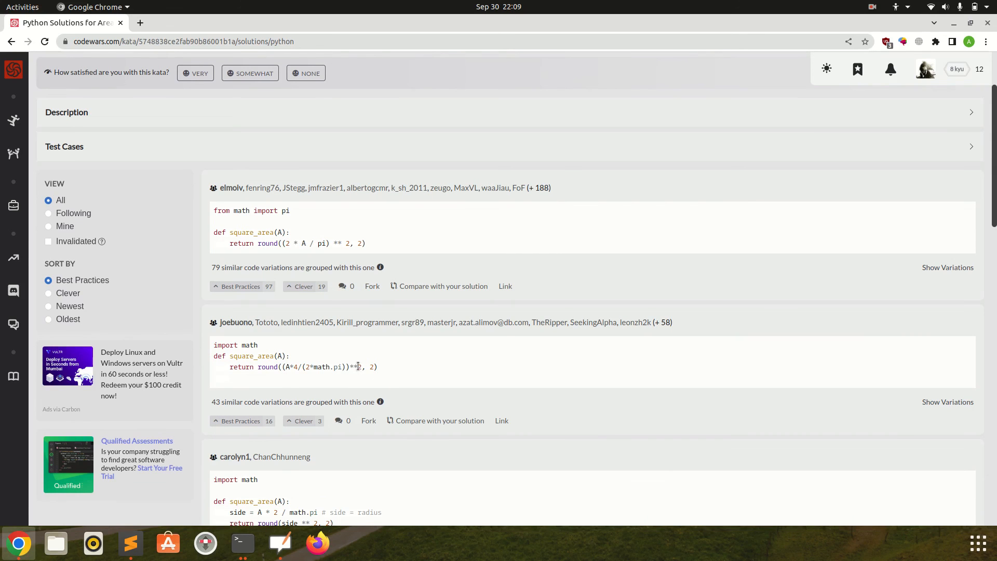
mouse_move(389, 294)
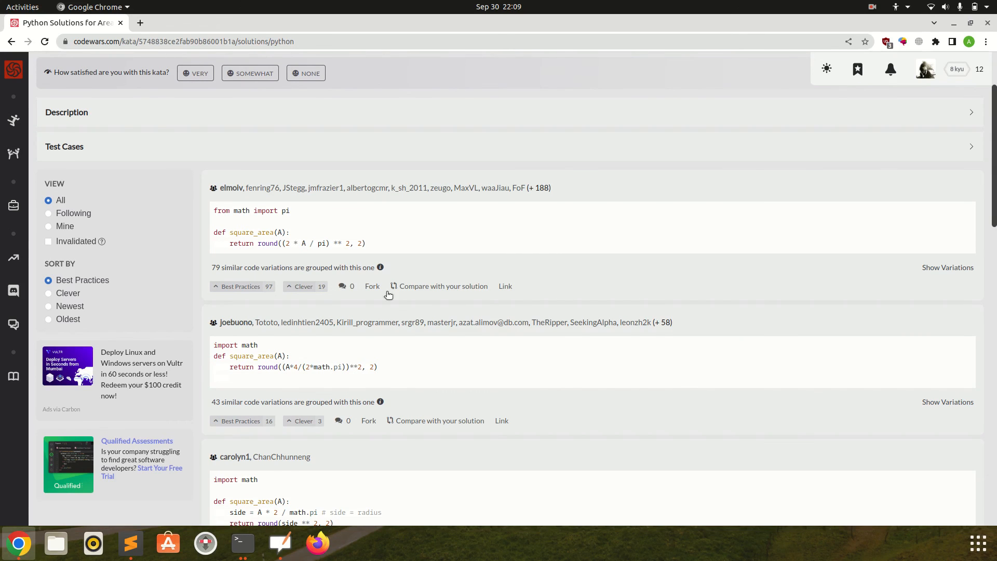
scroll(down, 3)
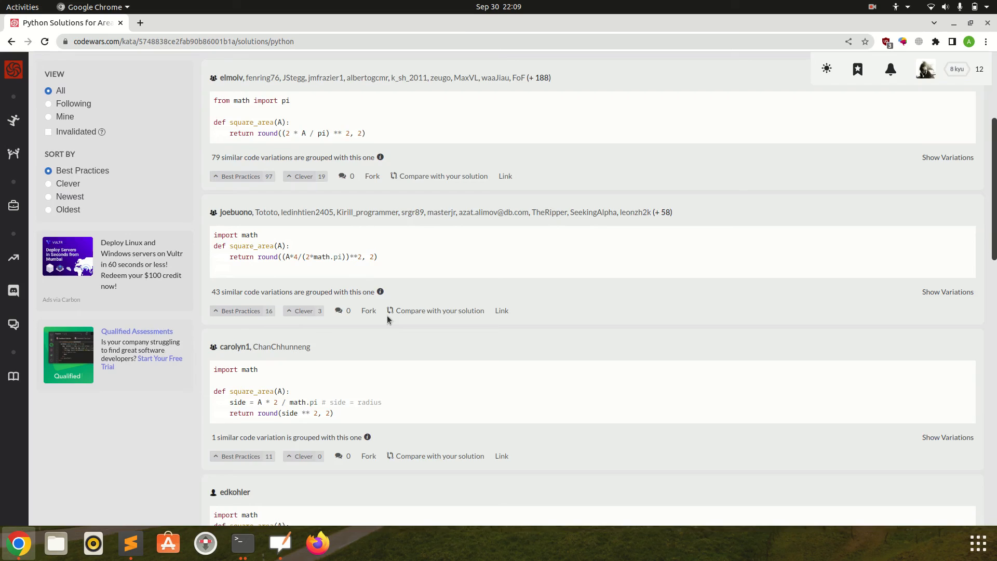
scroll(up, 3)
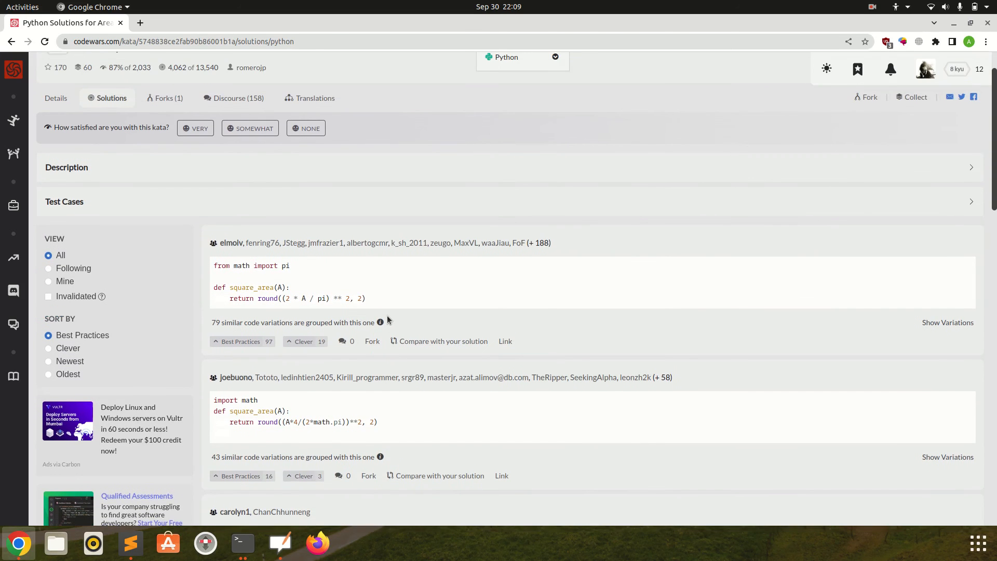